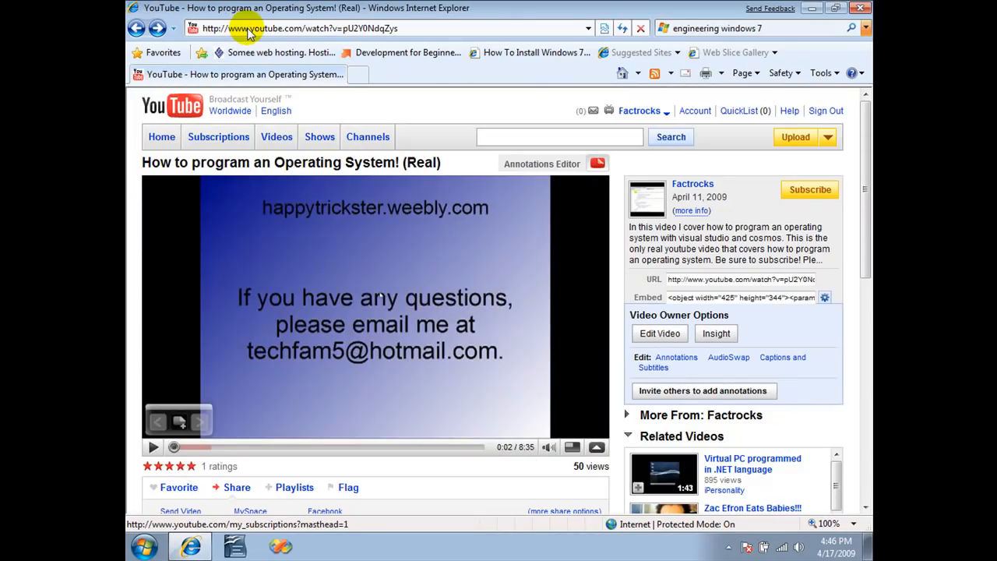
# - Place the cursor before 'youtube.com' in the Operating System video's address
pyautogui.click(300, 28)
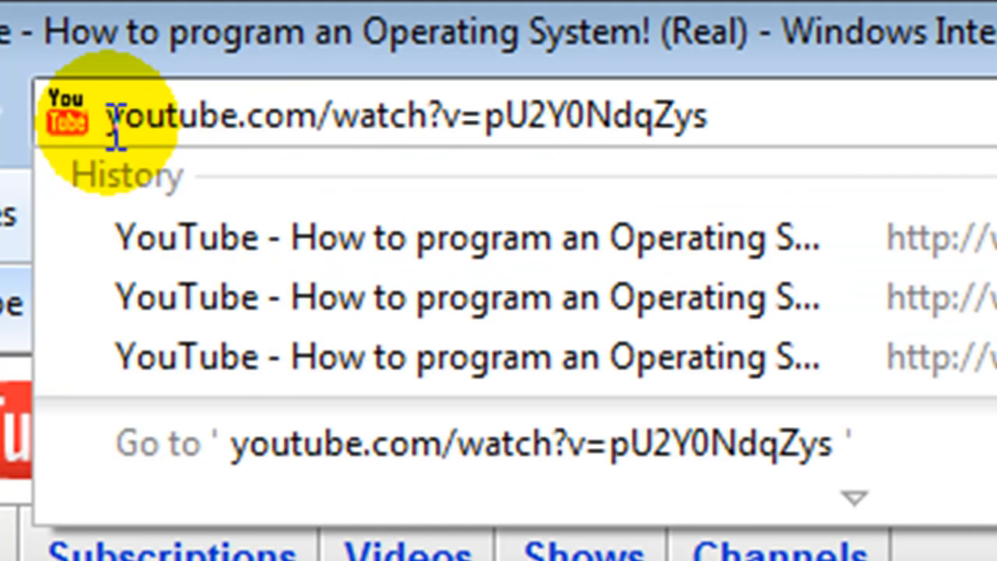
# - Prefix the address with 'kick' to load the video on KickYouTube
pyautogui.write('kic')
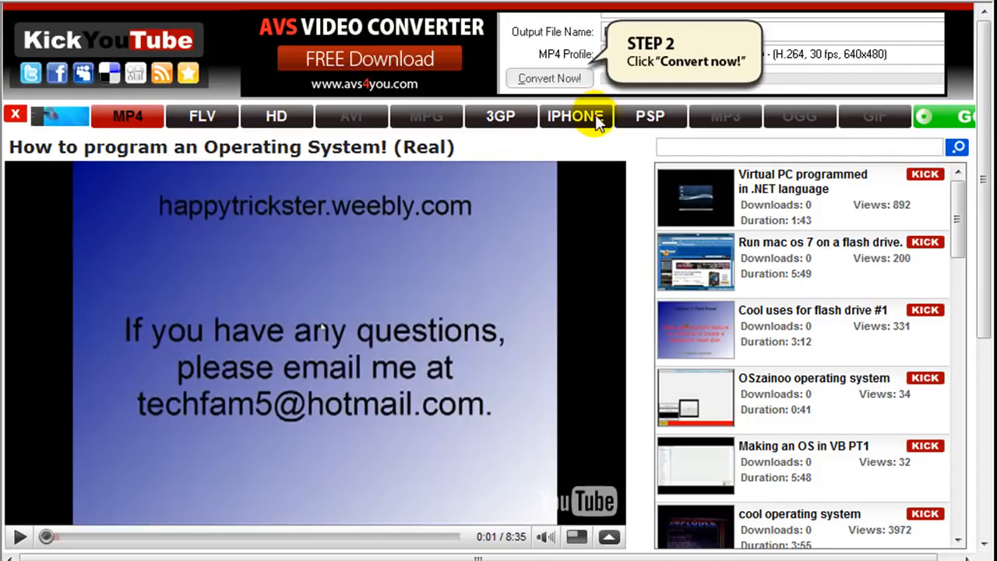
# - Save the MP4 download as video.mp4 on the Desktop via Save Target As
pyautogui.click(201, 116)
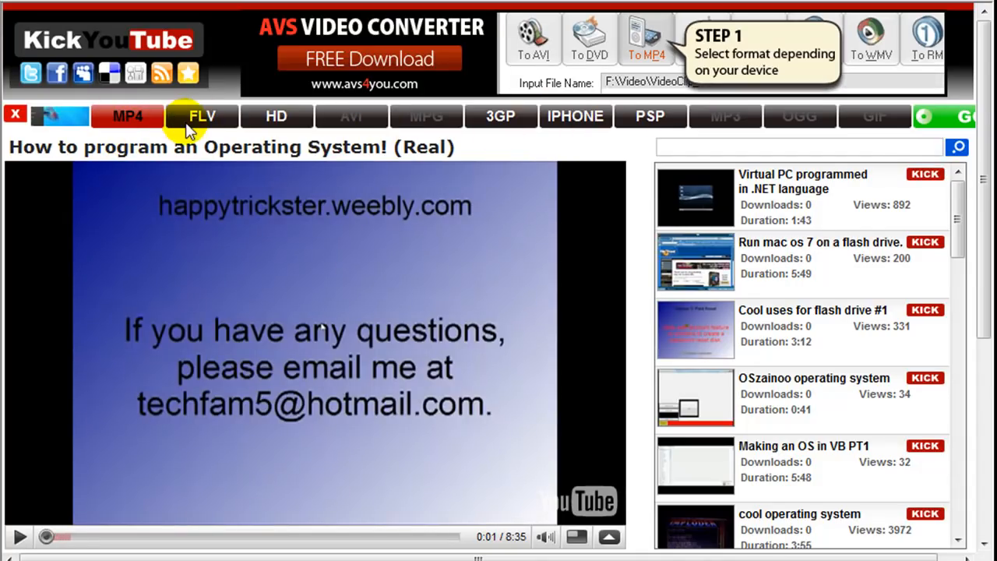
pyautogui.click(126, 116)
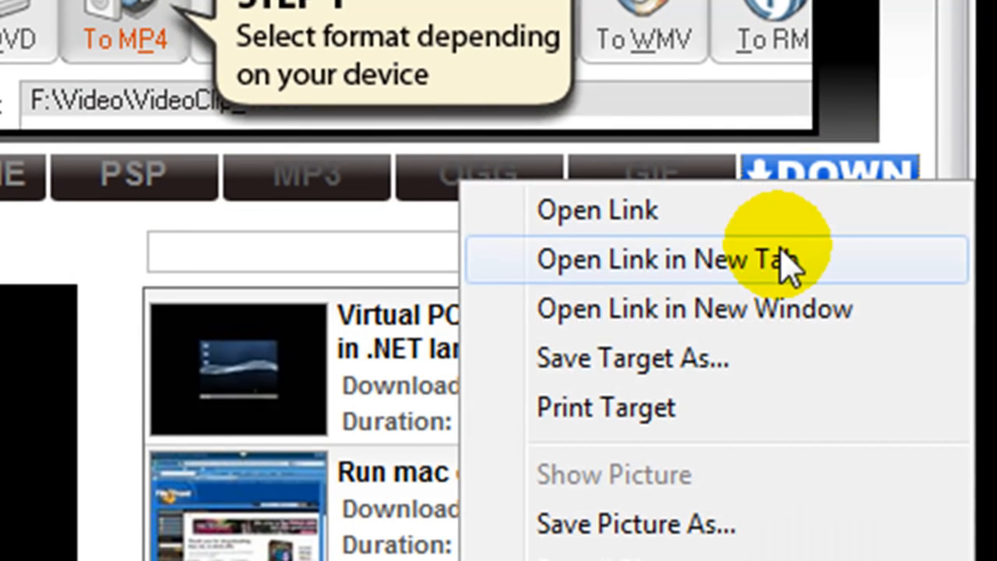
pyautogui.moveTo(709, 378)
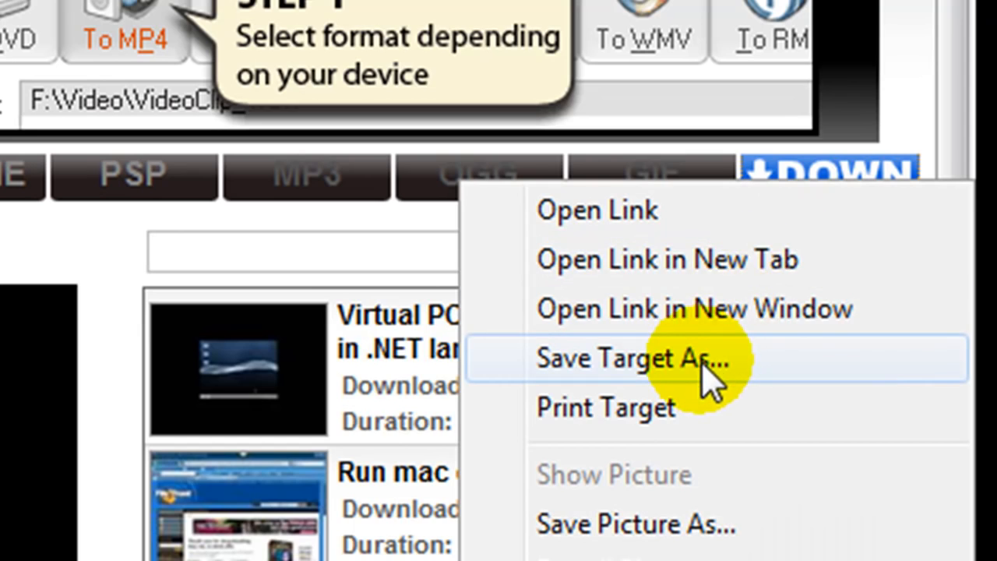
pyautogui.click(631, 358)
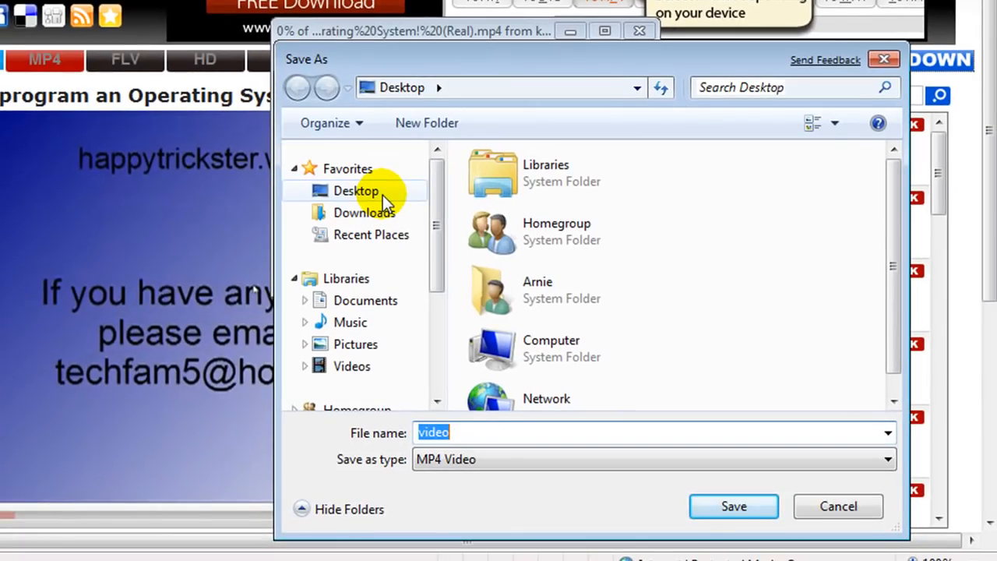
pyautogui.moveTo(733, 506)
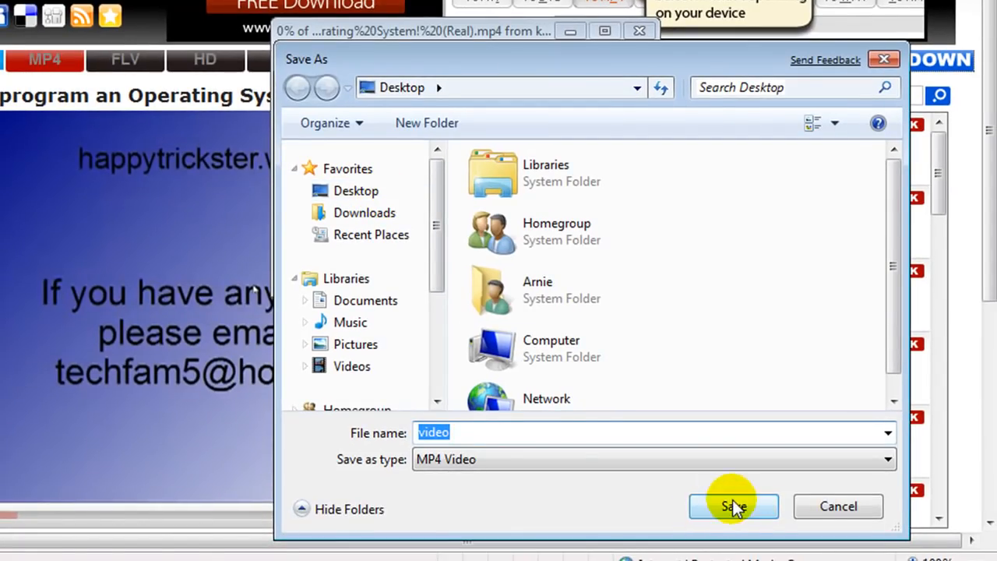
pyautogui.click(733, 506)
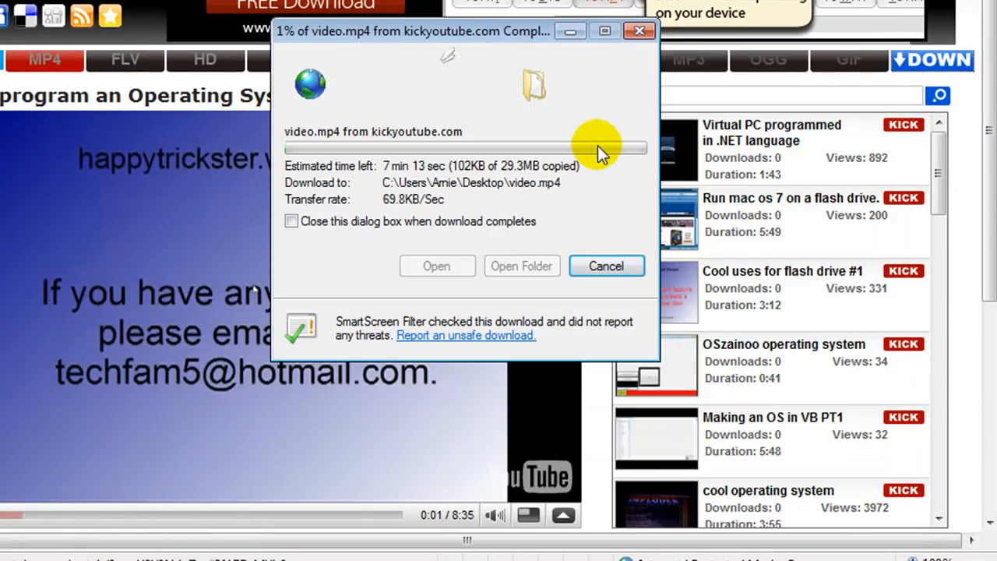